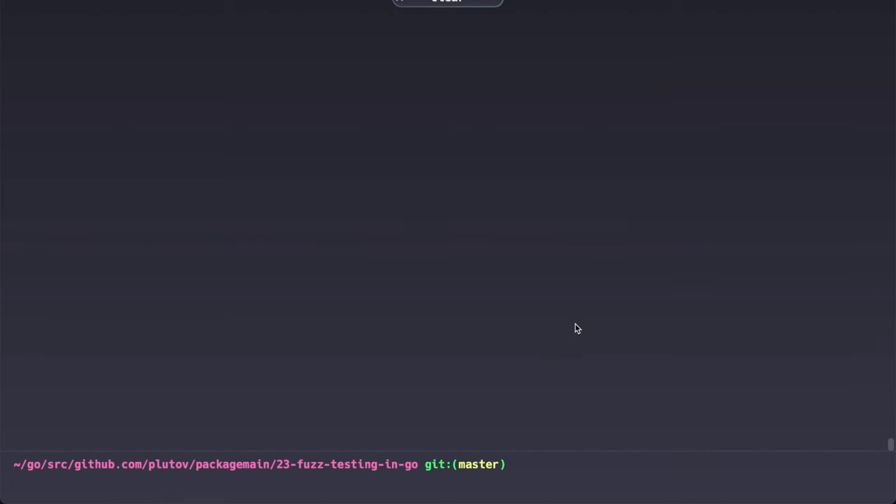
- Install gotip via go install golang.org/dl/gotip@latest and check its Go version
text(go install golang.org/dl/gotip@latest)
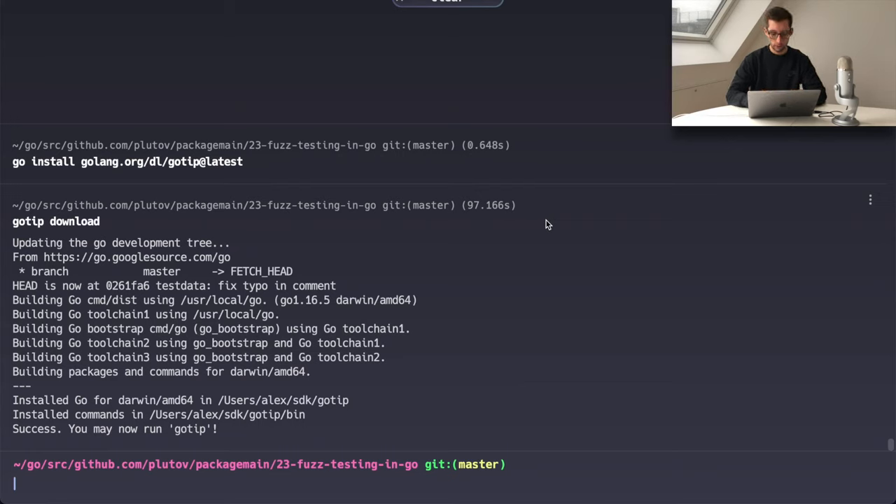
text(gotip version)
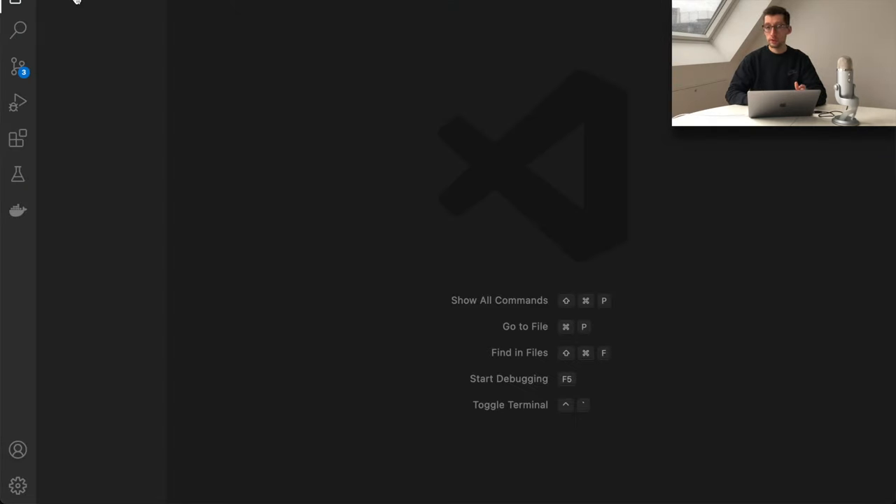
mouse_move(73, 3)
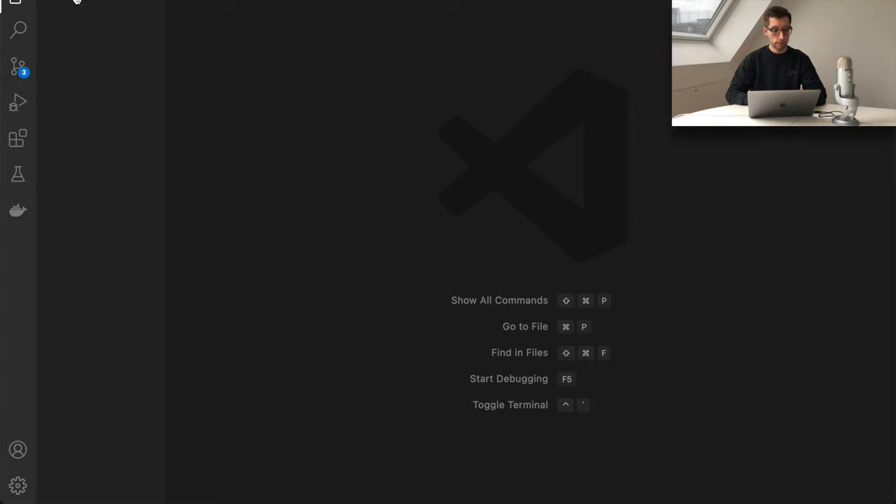
- Create equal.go with func Equal(a []byte, b []byte) bool in package fuzztestingingo
text(equal.go)
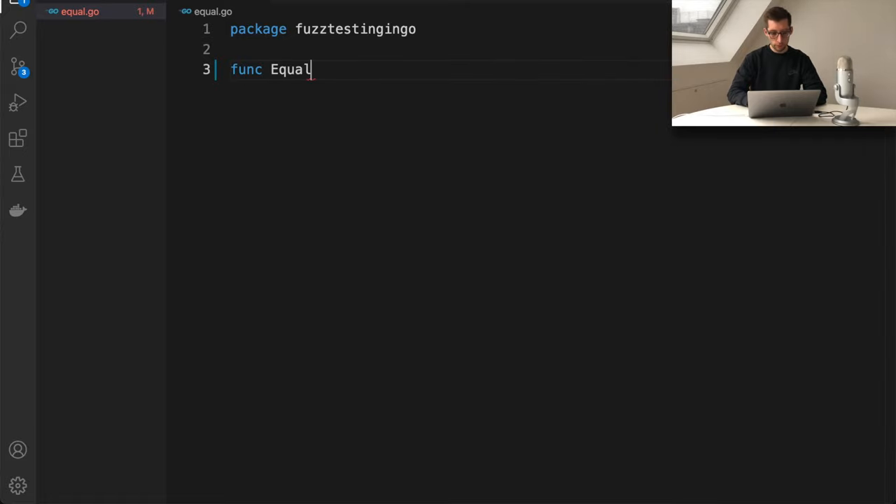
text((a []byte, b)
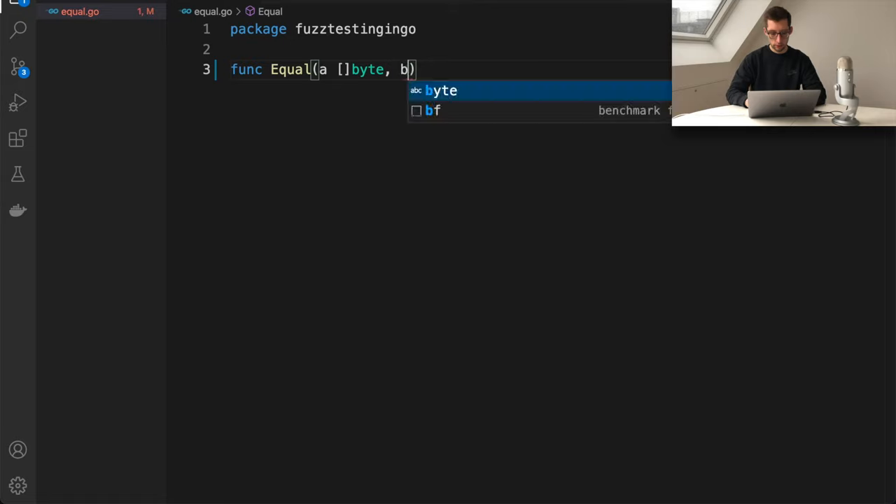
text([]byte))
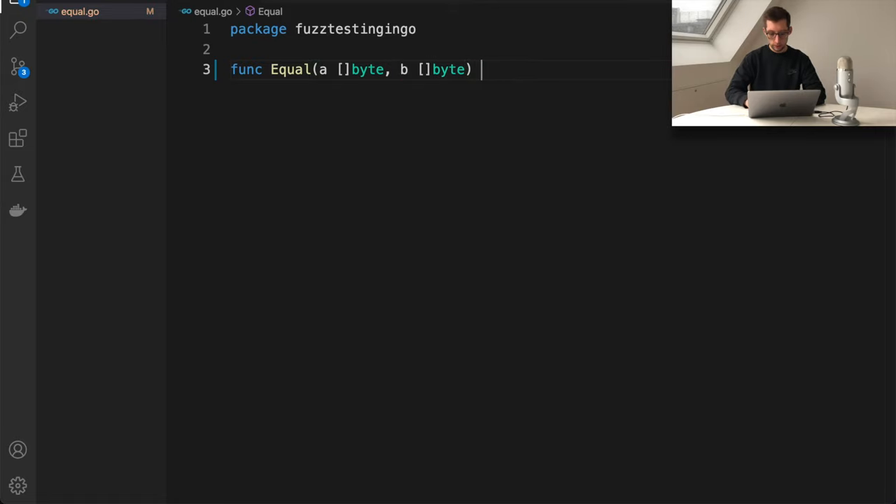
text(bool {)
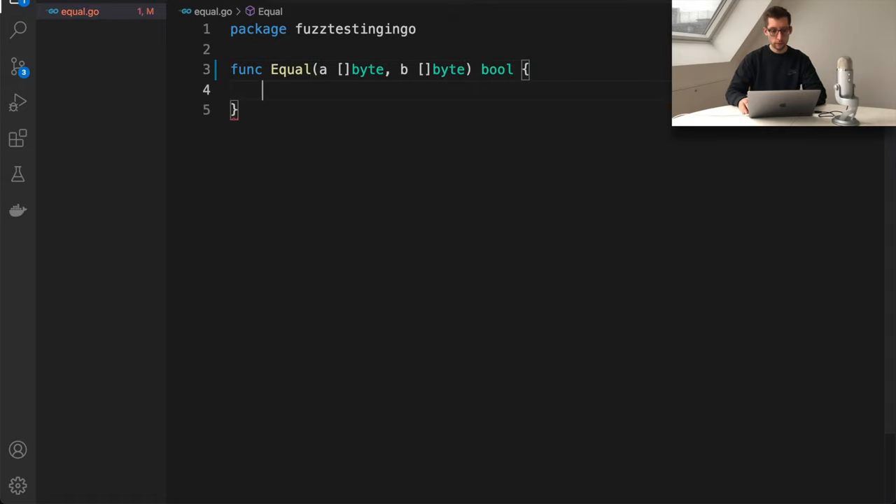
- Loop over a, returning false when a[i] != b[i], otherwise return true
text(for i := range a {)
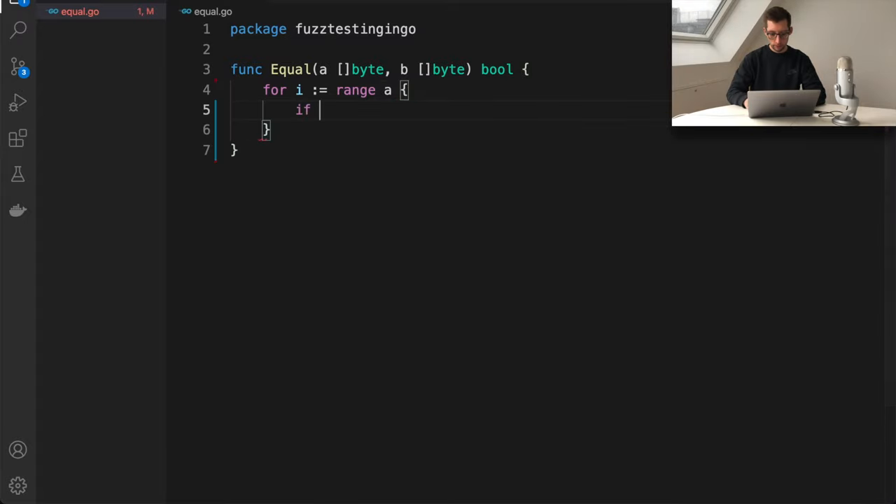
text(a[i])
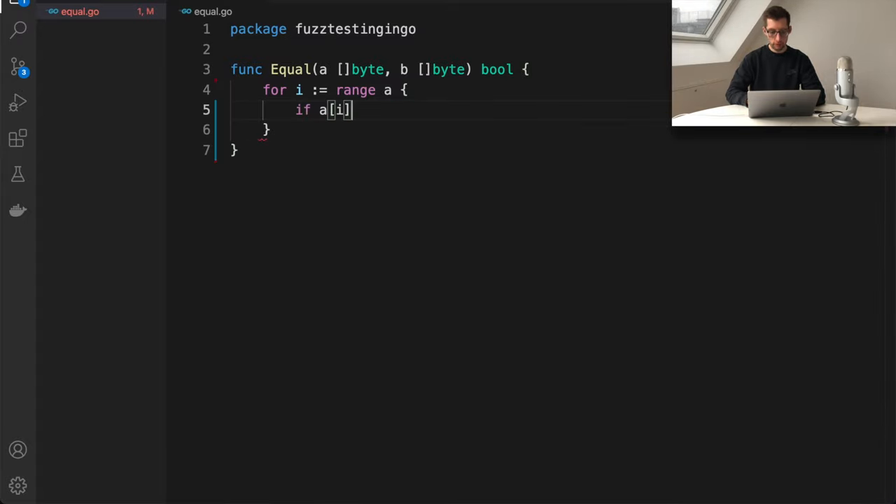
text(!= b[i] {)
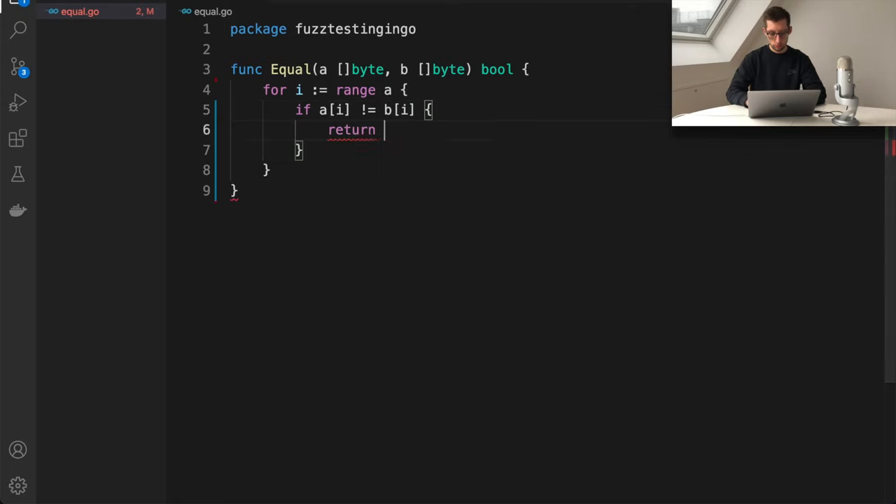
text(false)
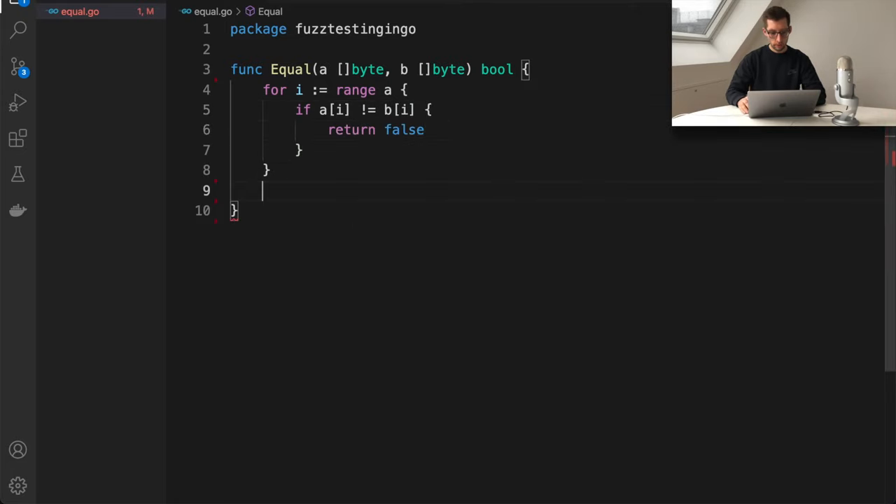
text(return true)
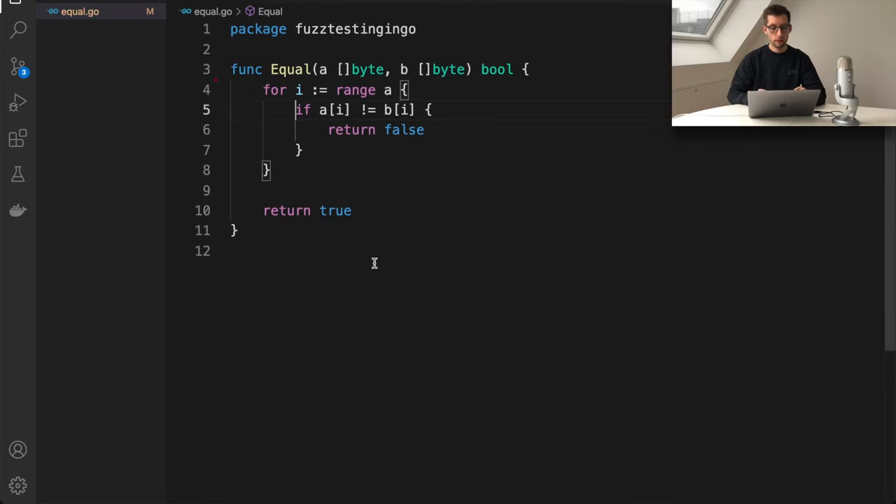
mouse_move(154, 75)
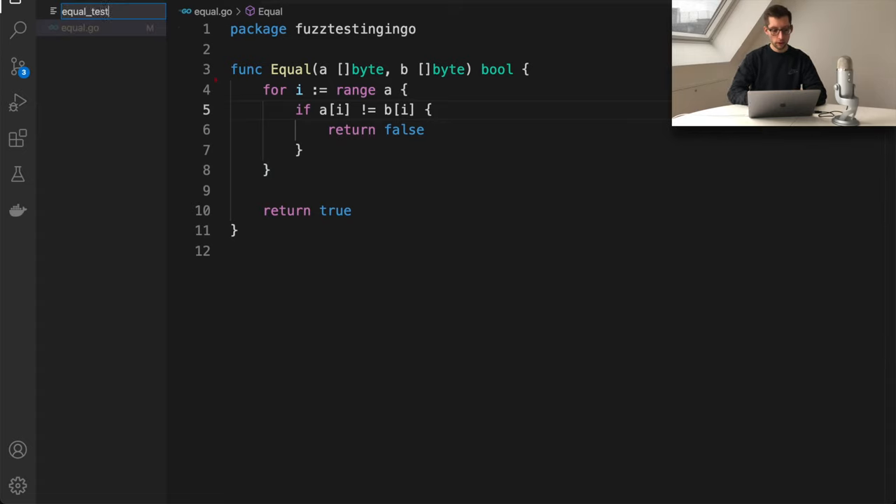
- Create equal_test.go with TestEqual(t *testing.T) calling Equal on byte slices
text(.go)
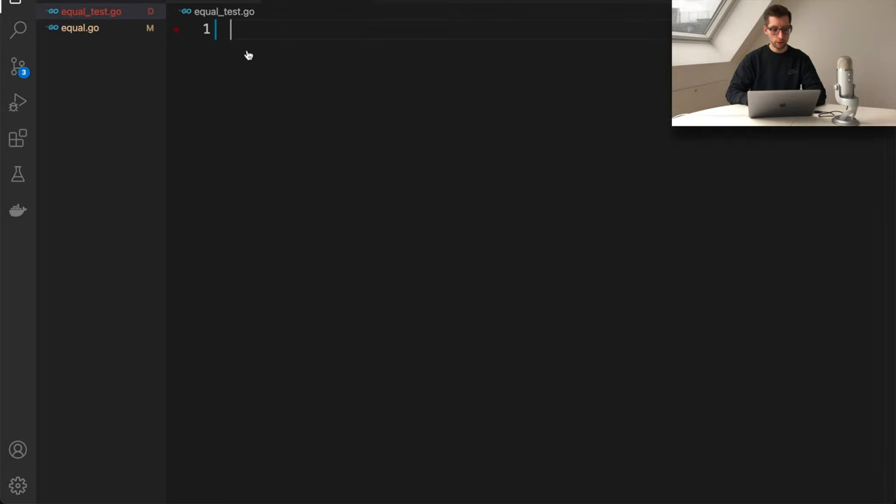
text(package fuzztestingingo)
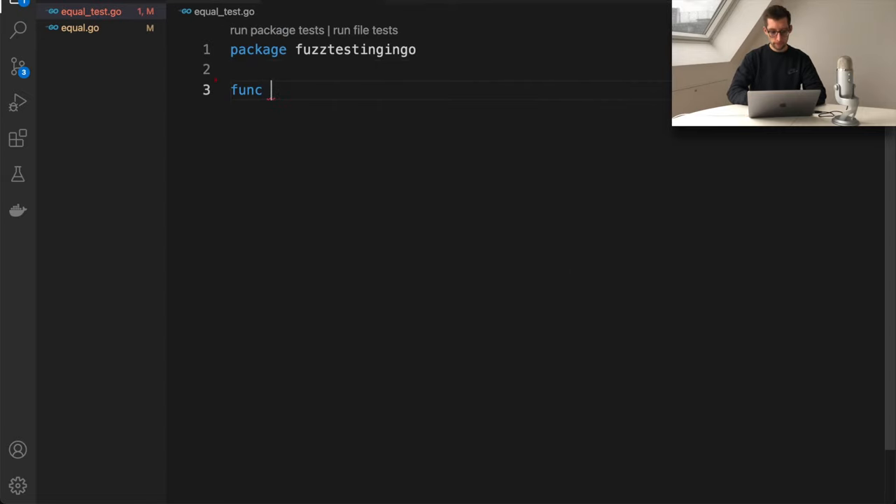
text(TestEqual(t)
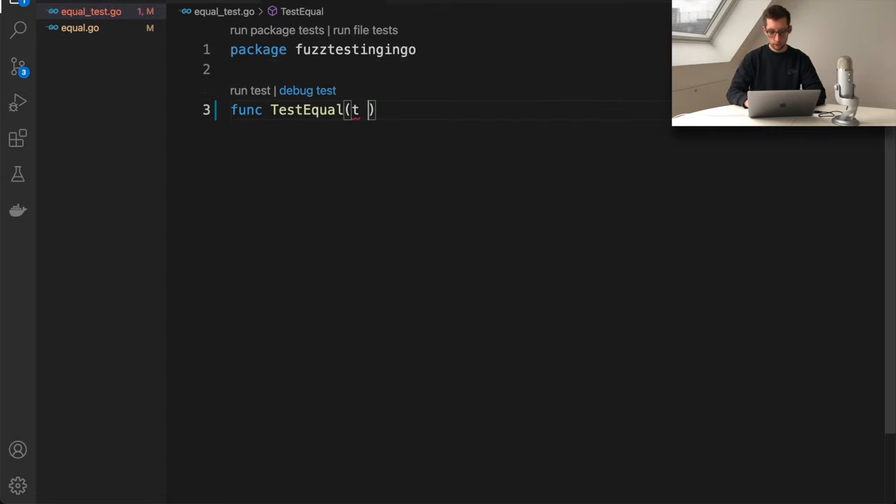
text(*testing.T)
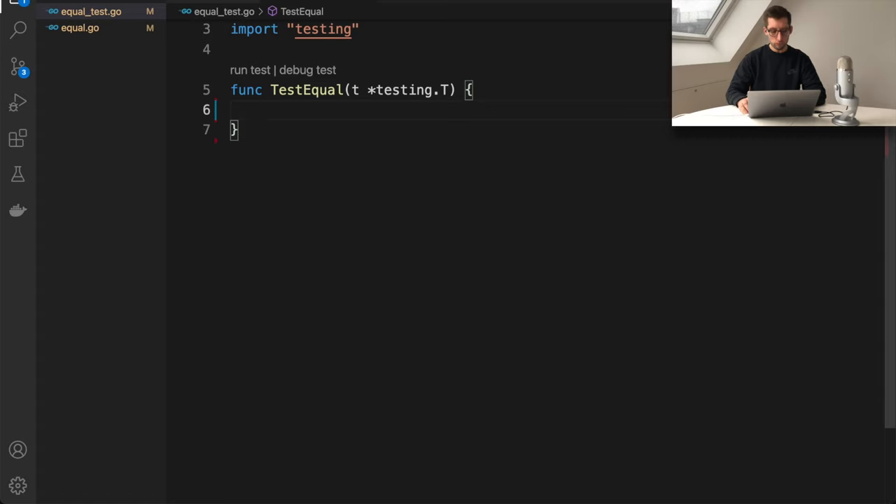
text(if Equal([]byte)
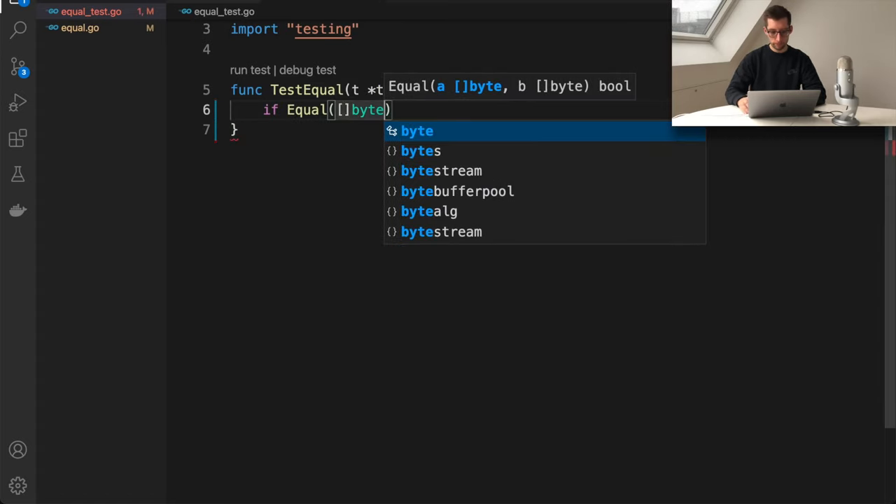
key(Escape)
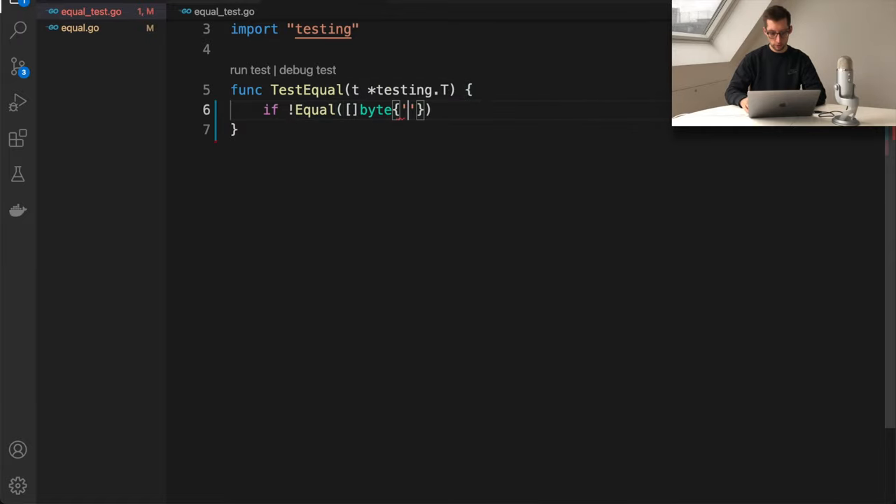
- Compare two []byte{'f','u','z','z'} slices and t.Error "expected true, got false" on mismatch
text(f', 'u)
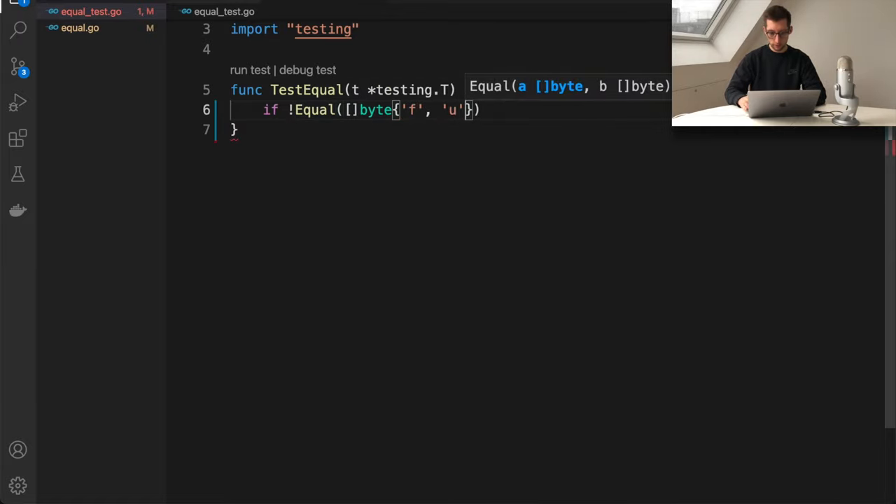
text(, 'z', 'z')
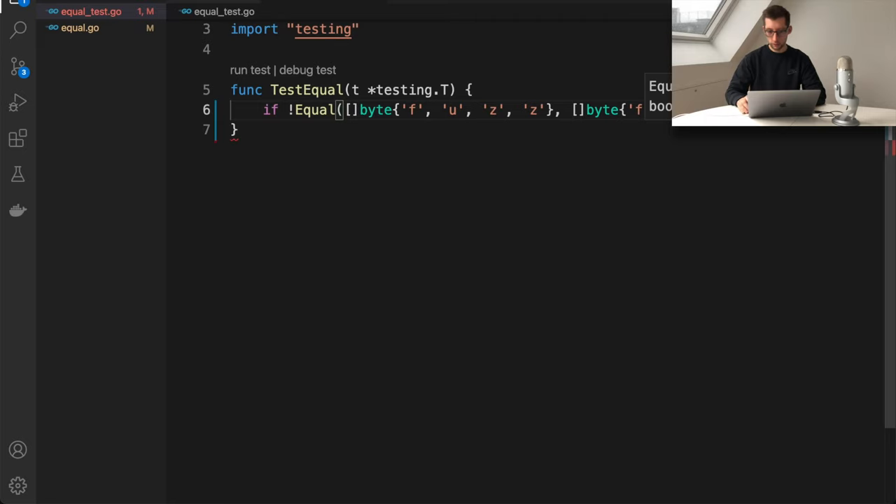
text(t.Error(")
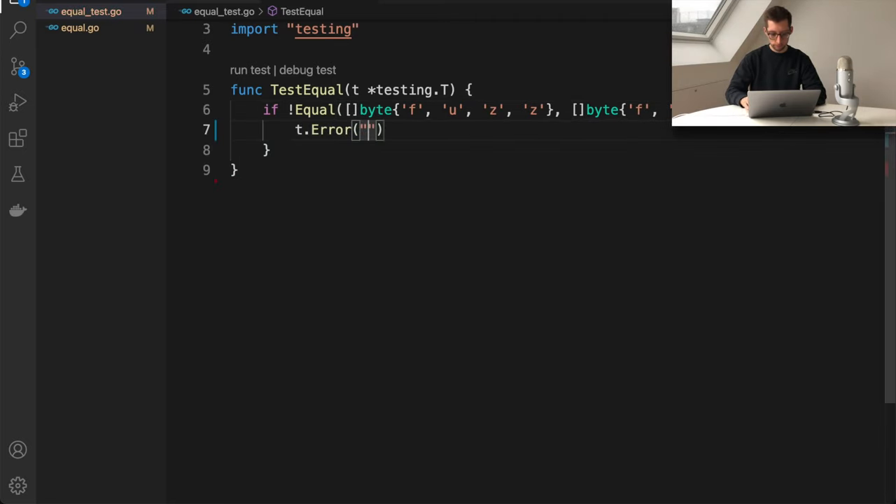
text(expected)
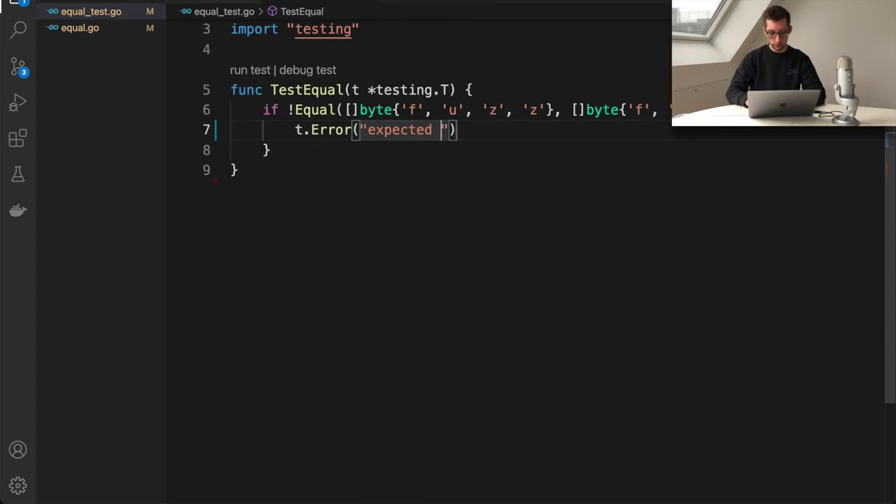
text(true, got fa)
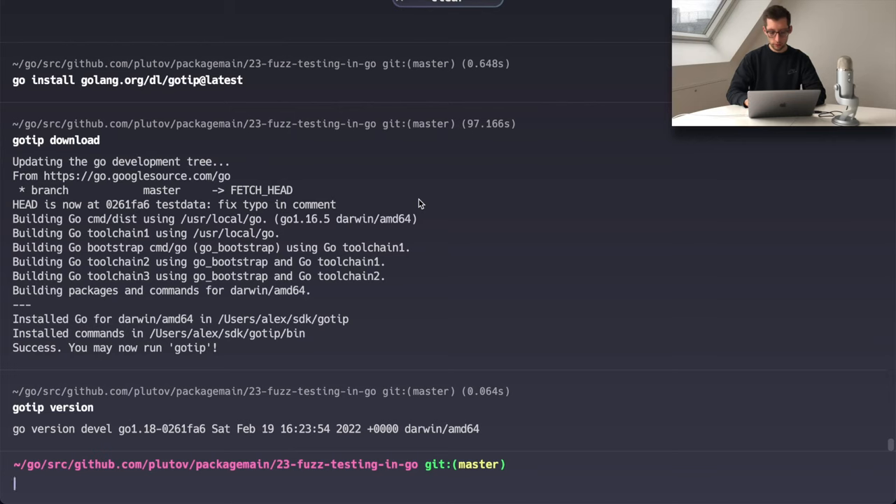
- Run the package tests in the terminal with gotip test
text(gotip test --fuzz=Fuzz --fuzztime=5s .)
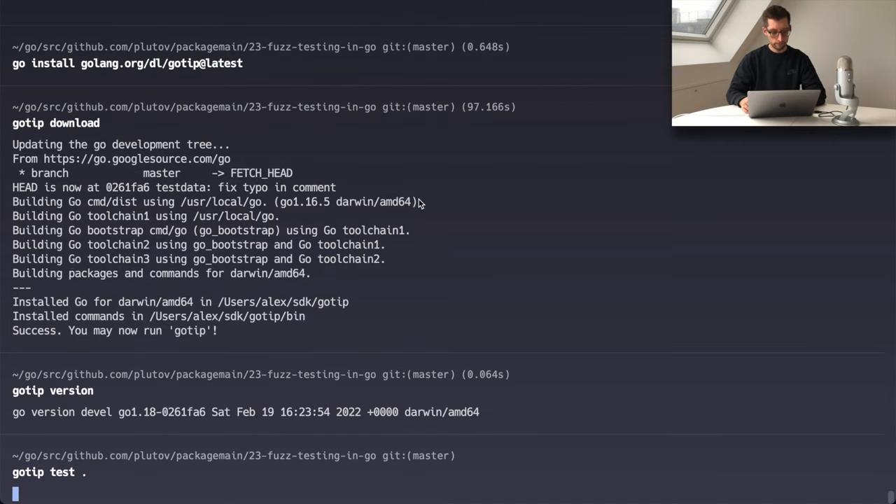
key(Return)
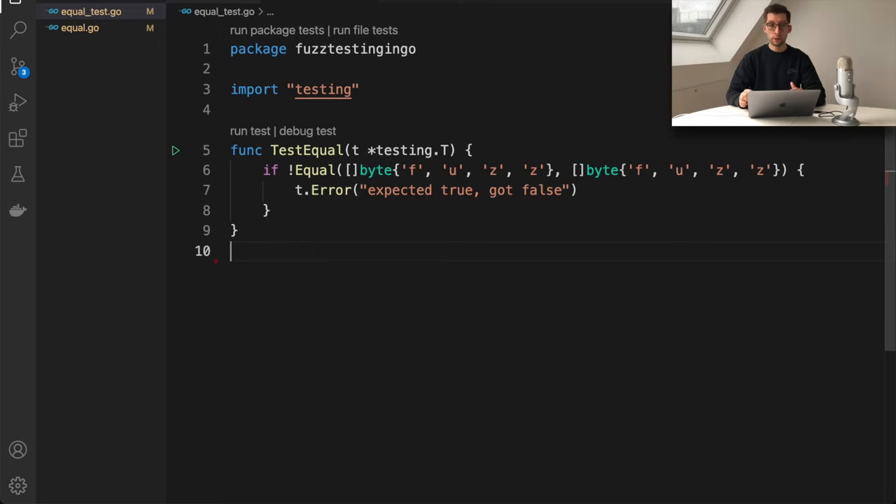
- Write func FuzzEqual(f *testing.F) and start its f.Fuzz call
text(func Fuzz)
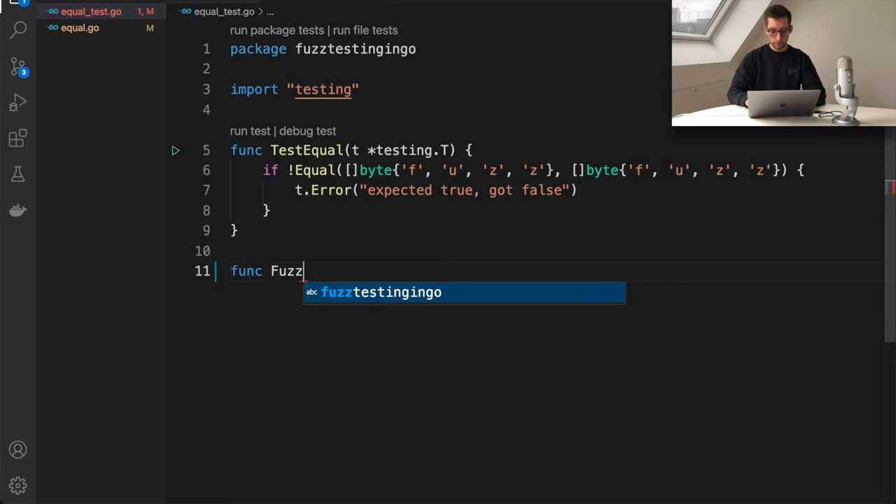
text(Equal()
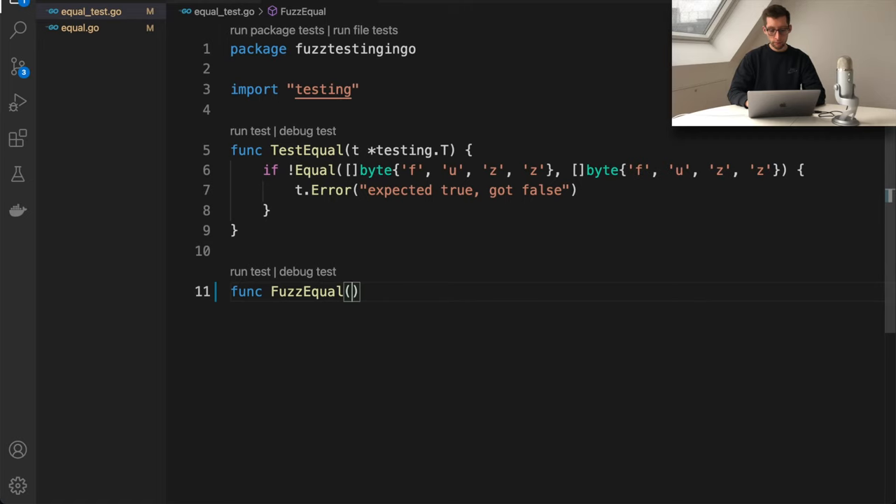
text(f)
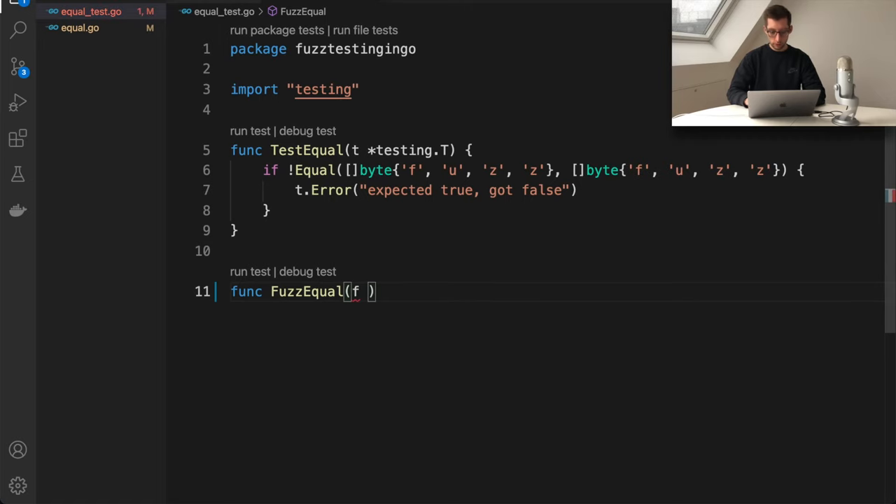
text(*testing.F)
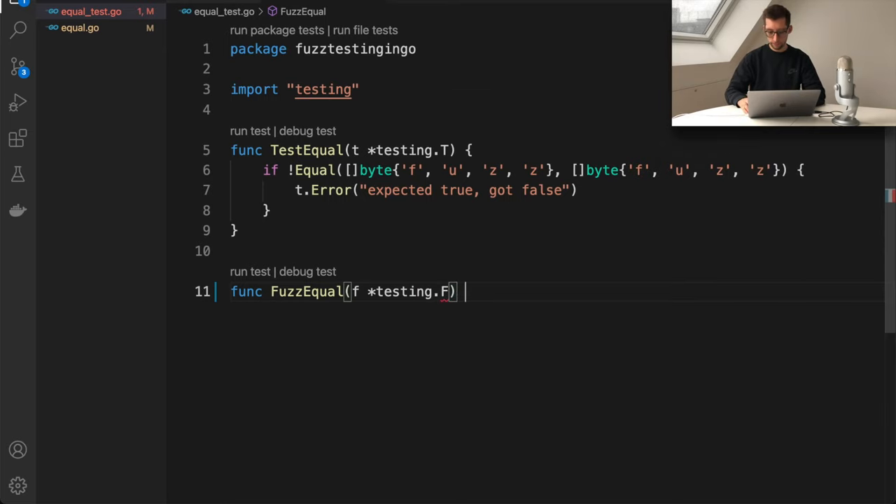
text({)
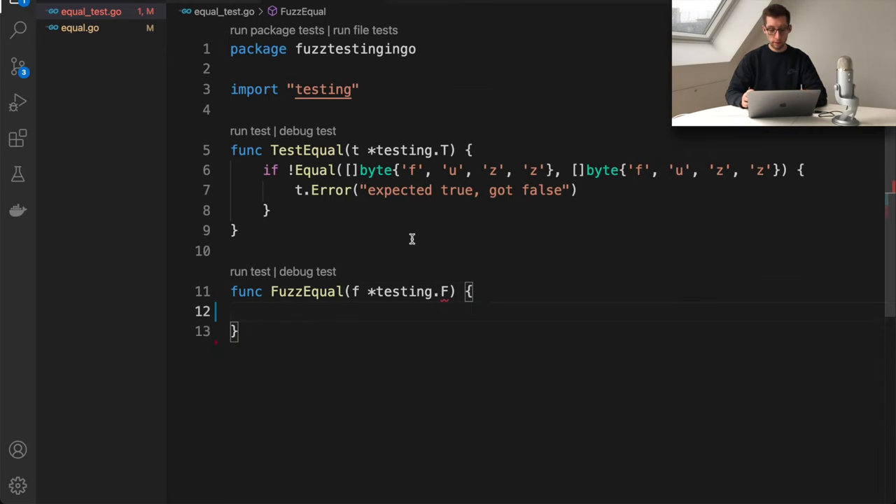
text(f.Fu)
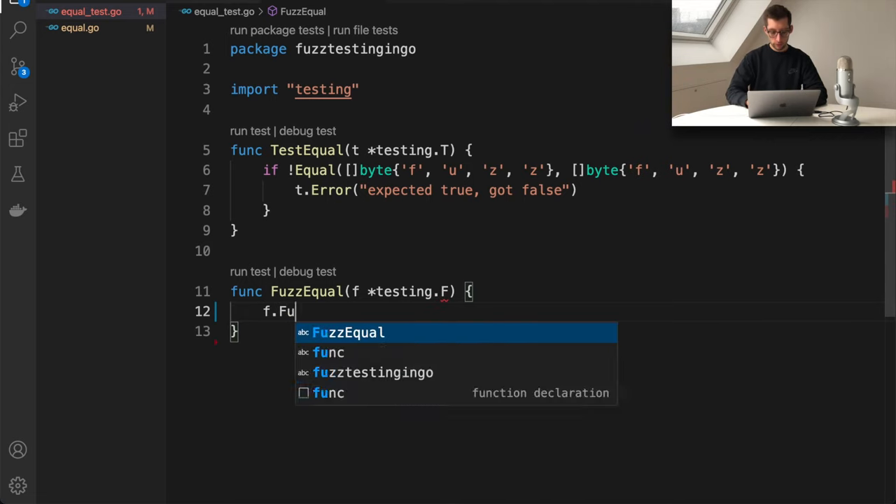
key(Tab)
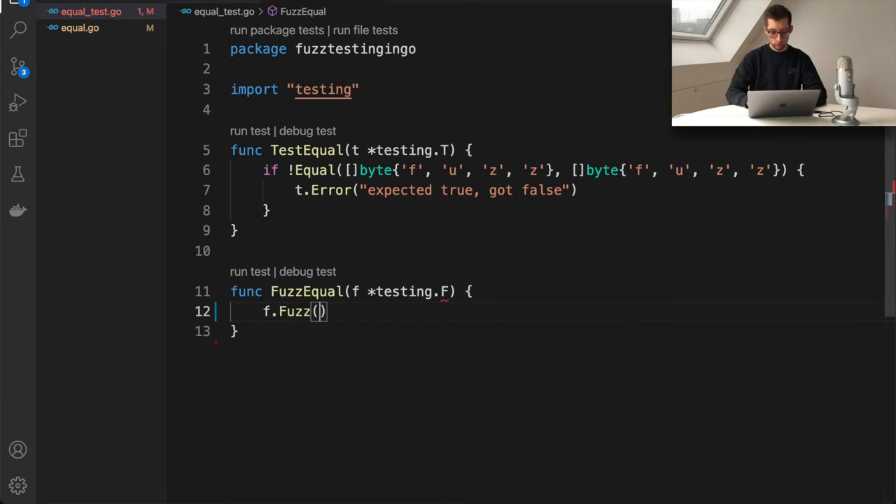
- Give f.Fuzz a target func(t *testing.T, a []byte, b []byte) calling Equal(a, b), and save
text(func)
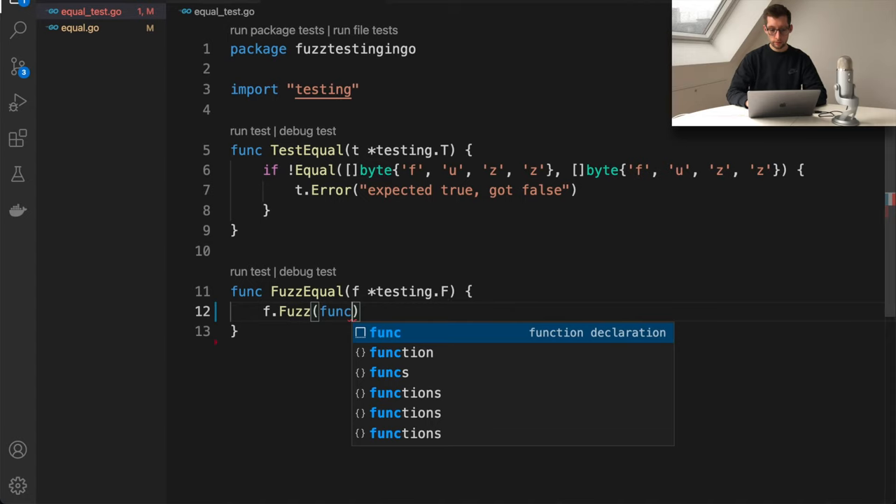
key(Tab)
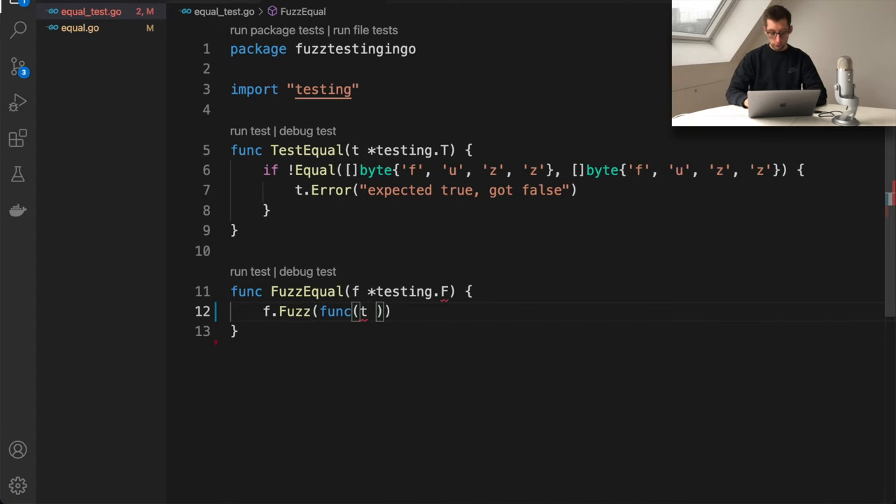
text(*testing.T,)
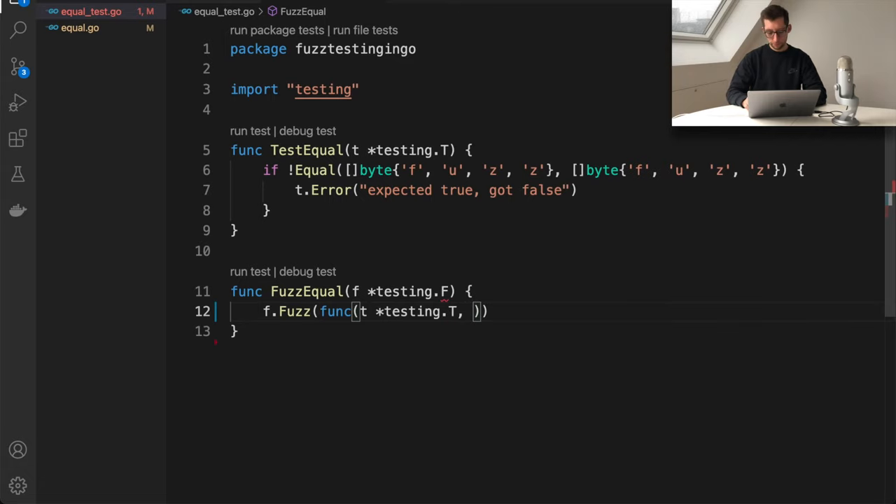
text(a [)
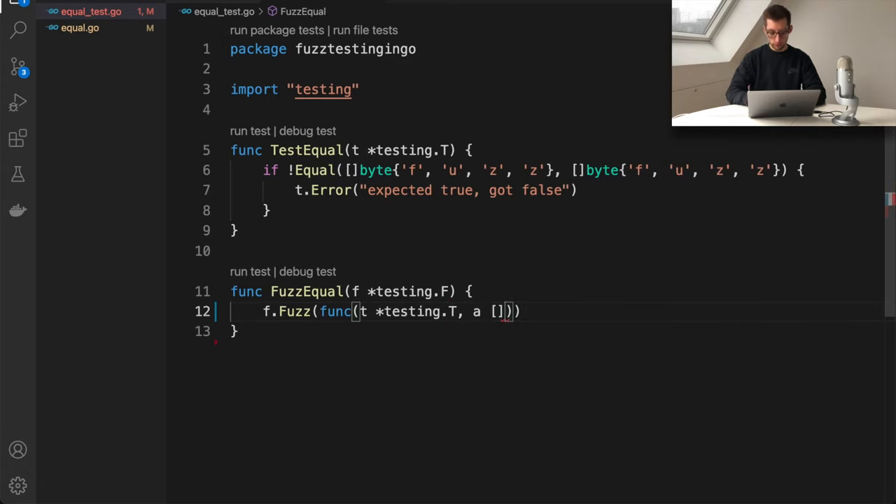
text(byte, b)
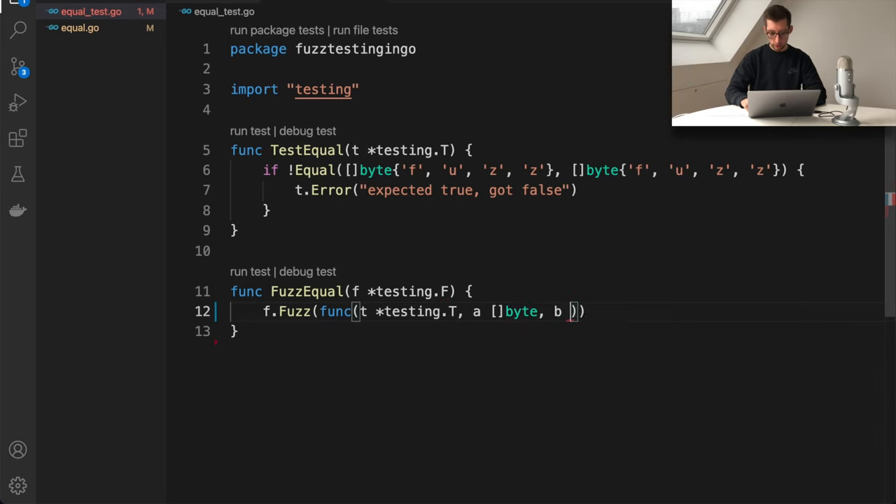
text([]byte)
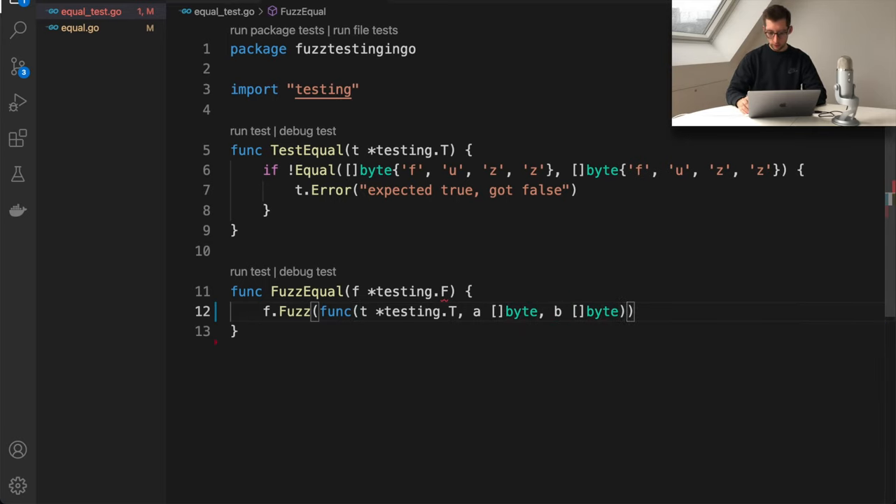
text({)
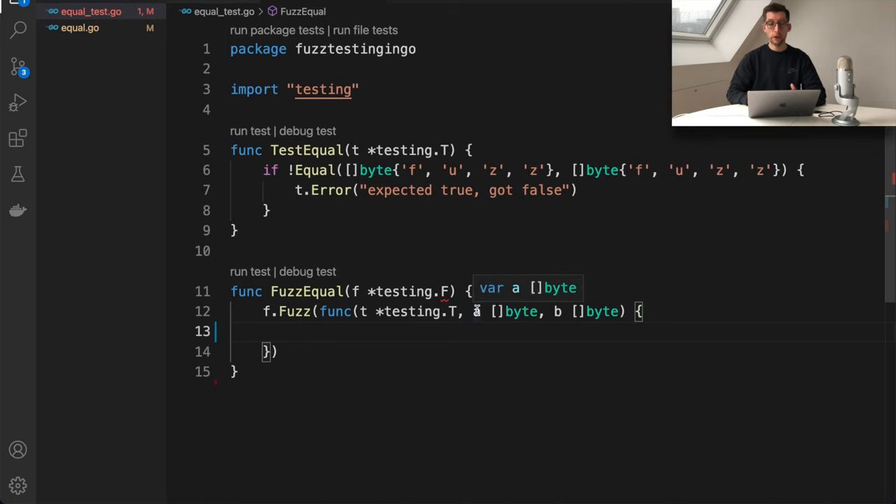
text(Equal(a, b)
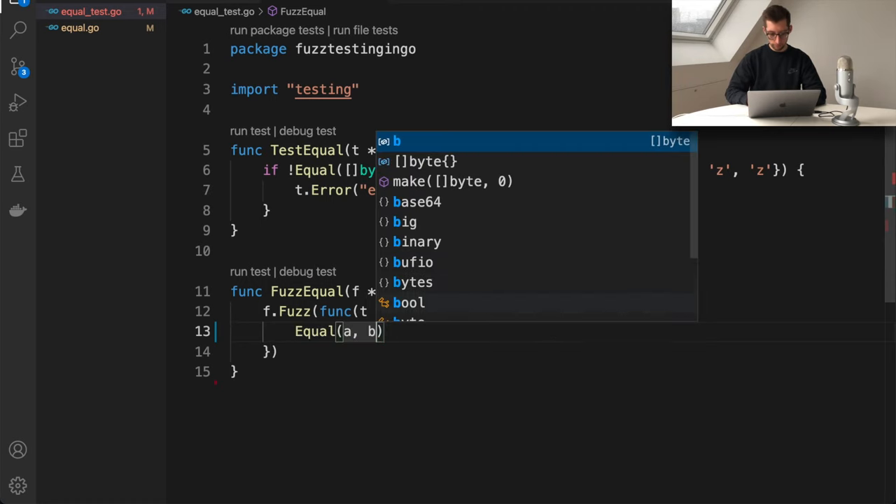
key(Escape)
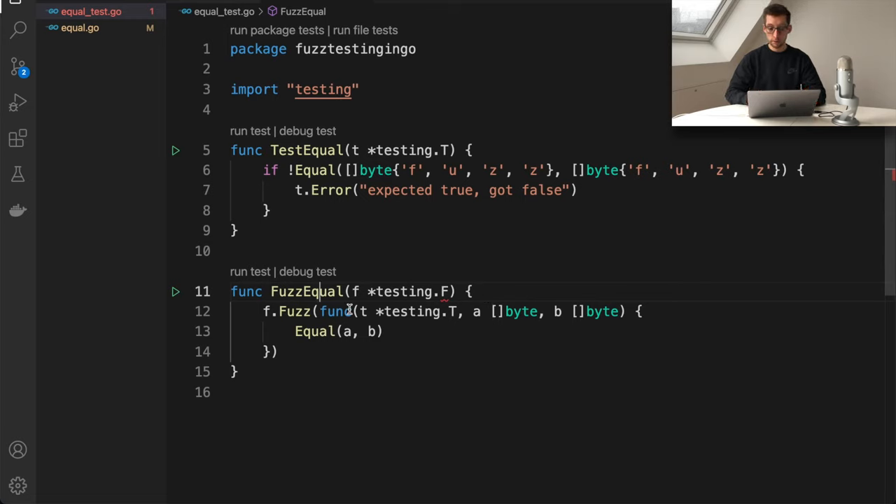
- In the terminal, run gotip test -fuzz . to fuzz the Equal function
drag(263, 311, 278, 351)
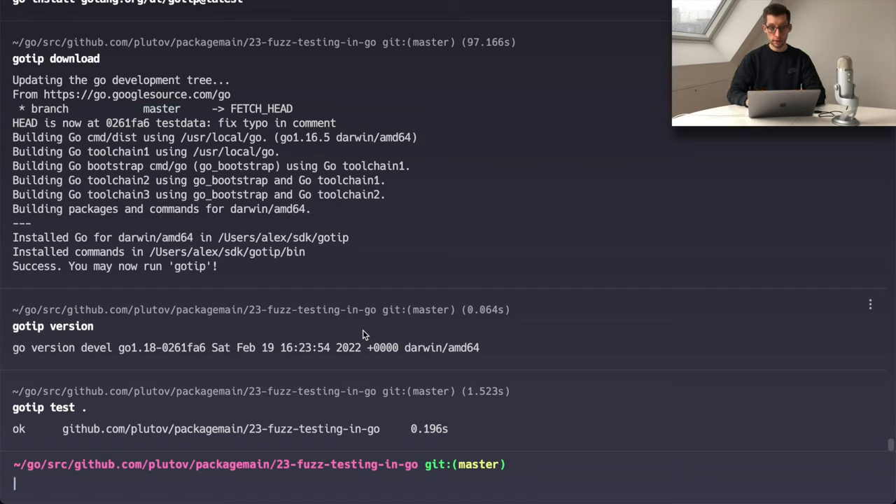
text(gotip test .)
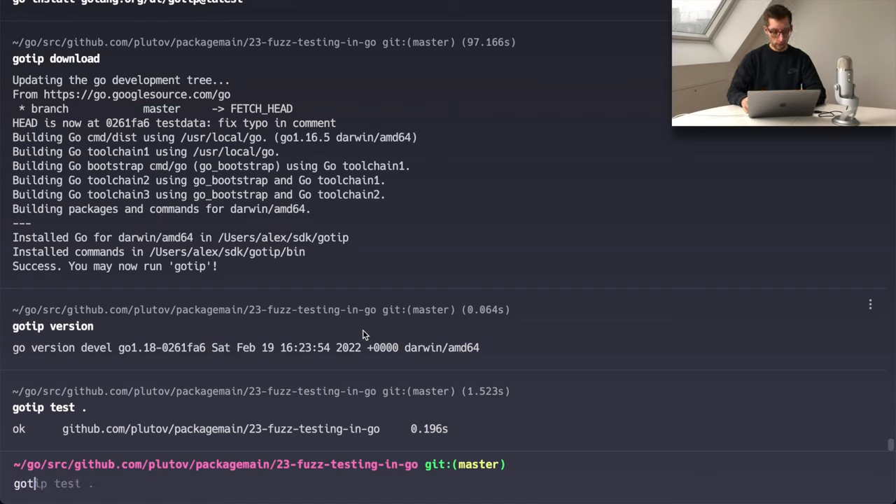
text(-)
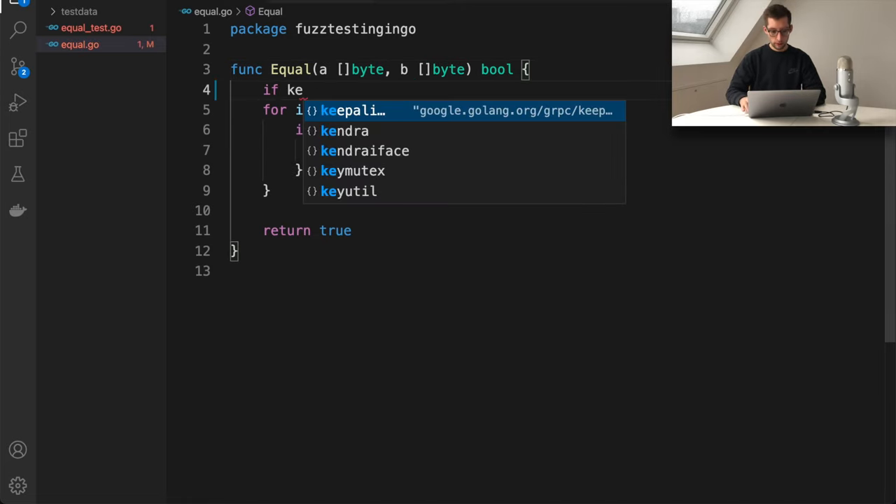
- Add if len(a) != len(b) { return false } at the top of Equal and save
text(len(a))
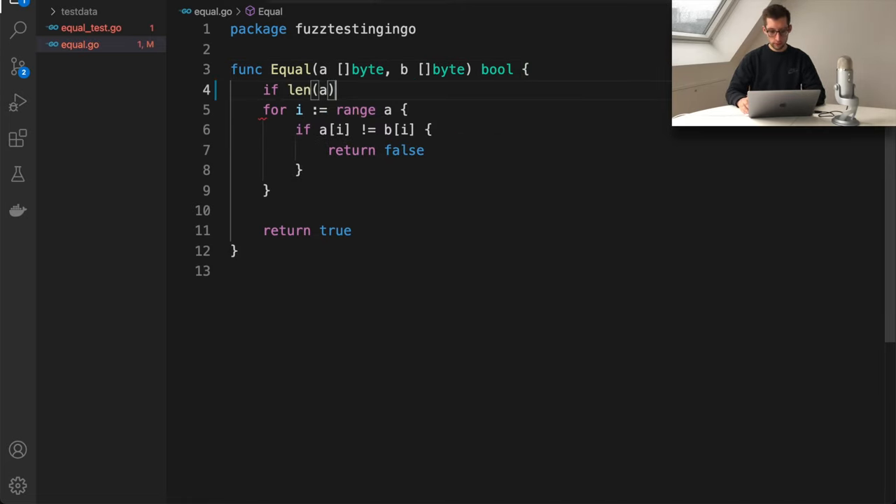
text(!= len(b) {)
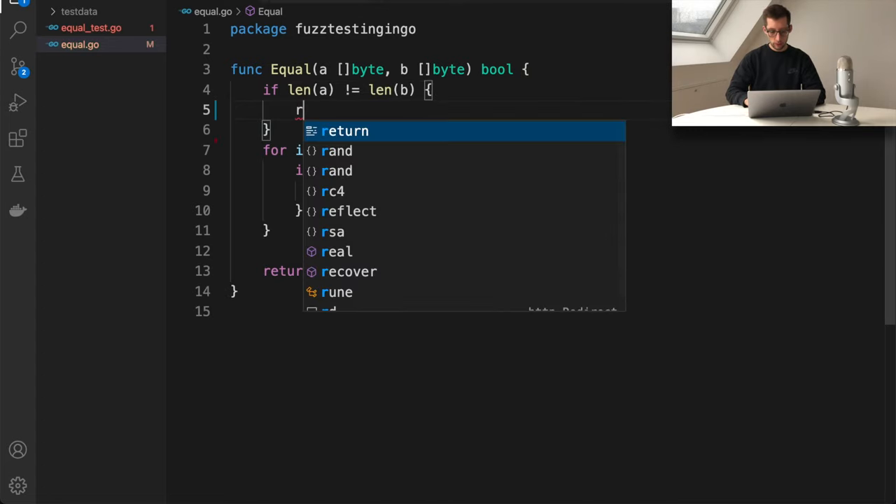
text(eturn false)
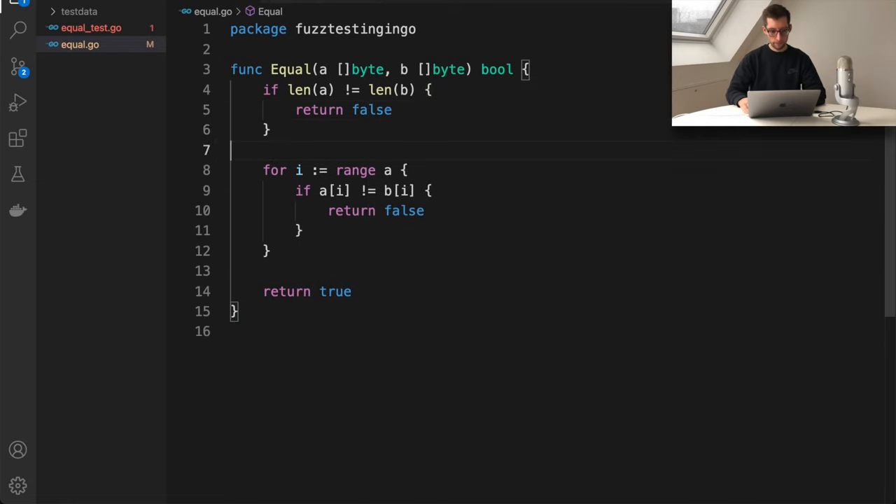
key(Ctrl+s)
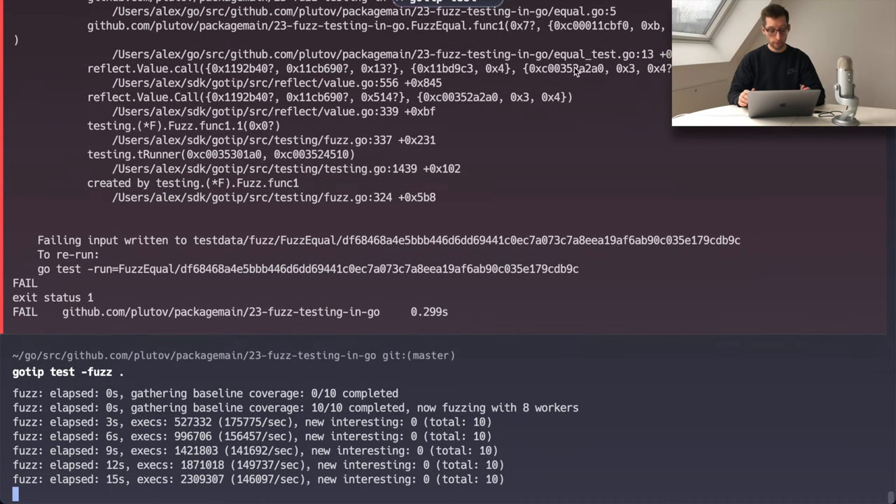
- Stop the passing fuzzing session with Ctrl+C
key(ctrl+c)
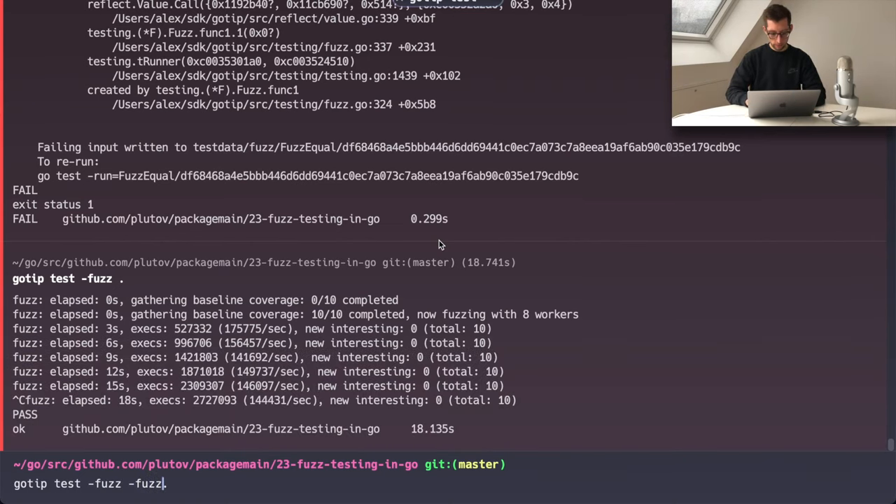
- Run gotip test -fuzz=. -fuzztime=5s . for a five-second fuzzing run
text(time=.)
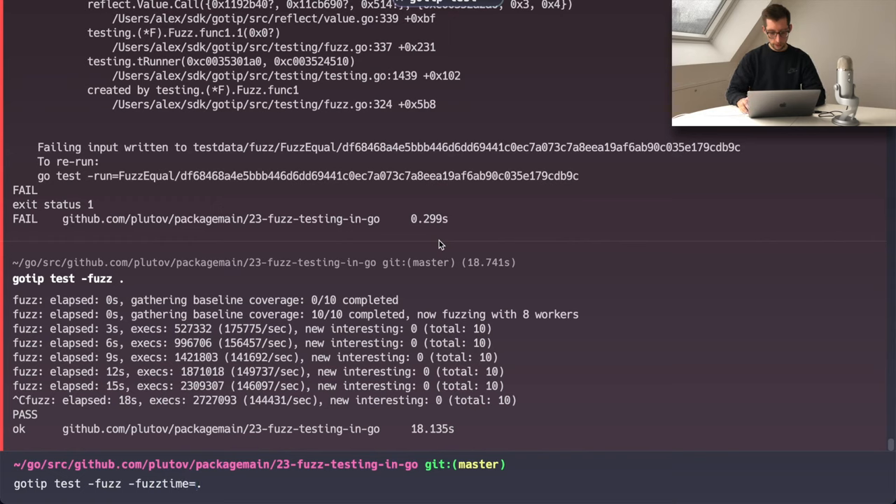
text(5s)
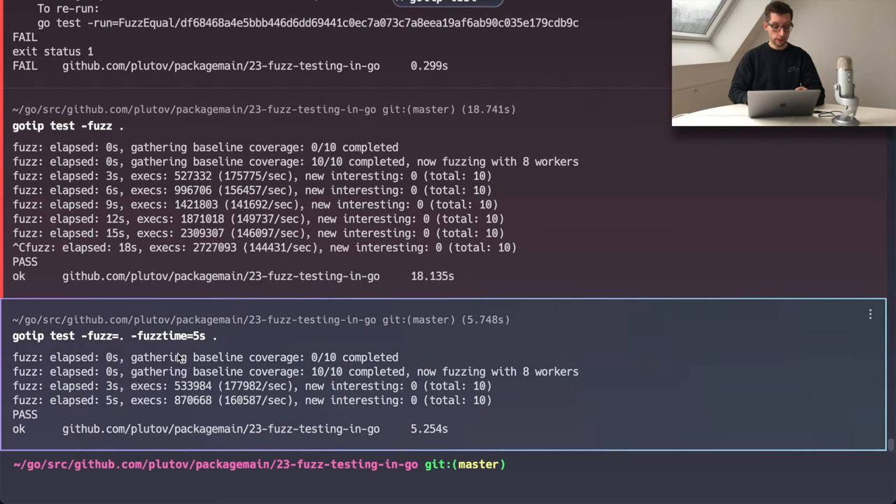
double_click(67, 357)
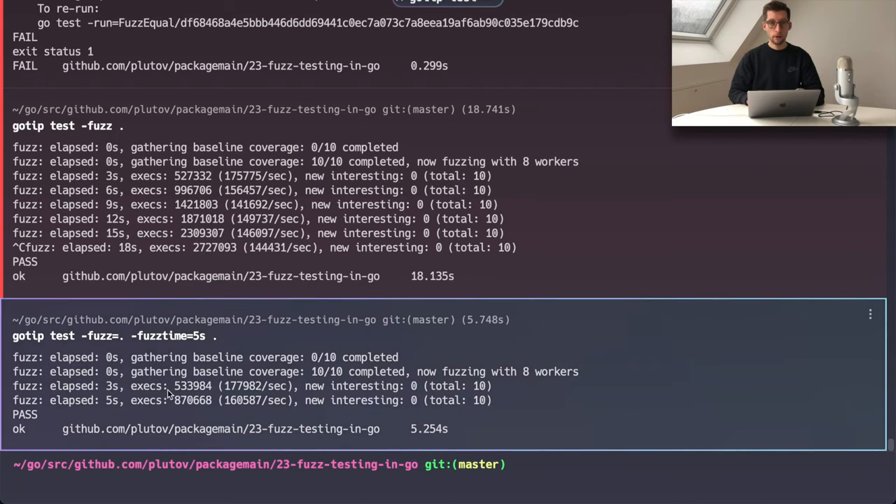
double_click(147, 386)
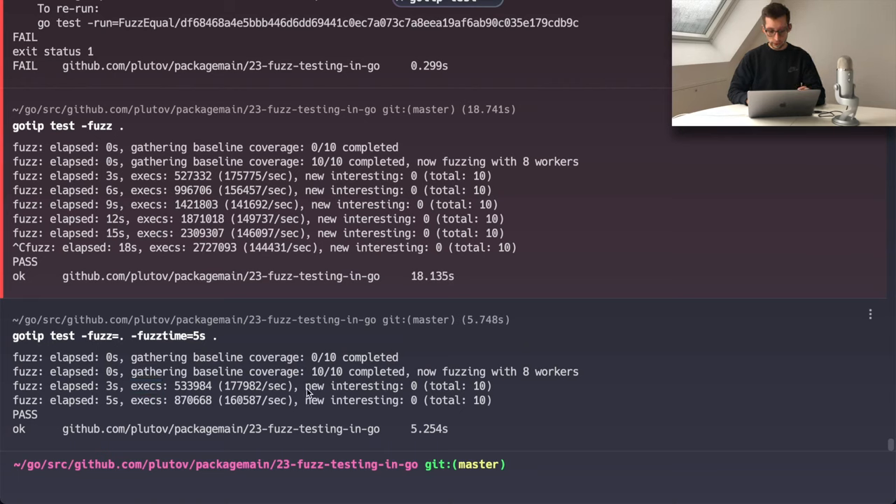
double_click(350, 387)
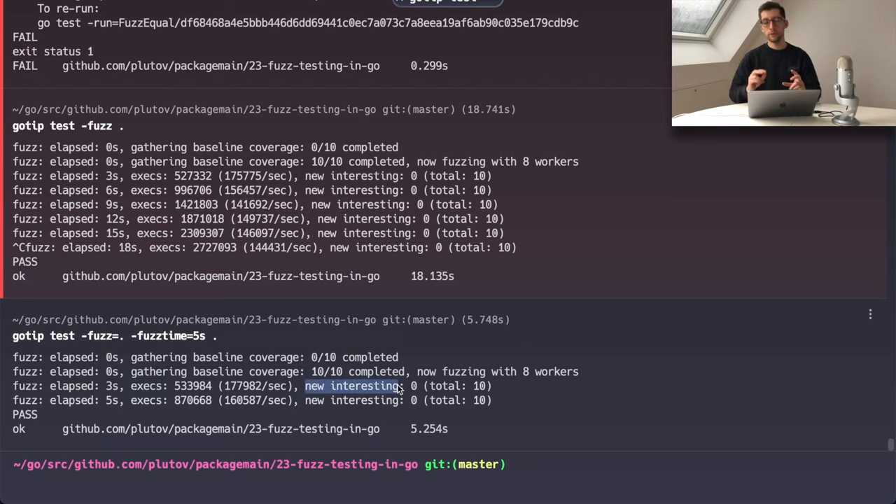